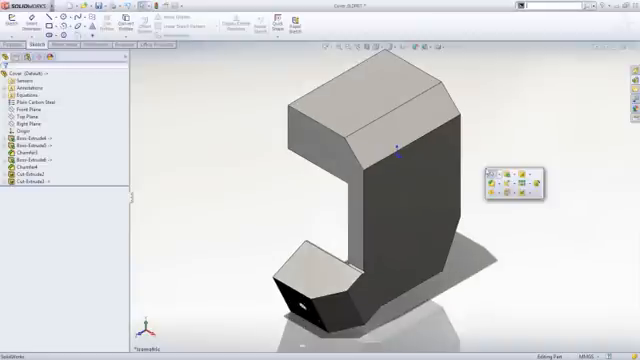
Start a new sketch on the enclosure's large front face
click(494, 182)
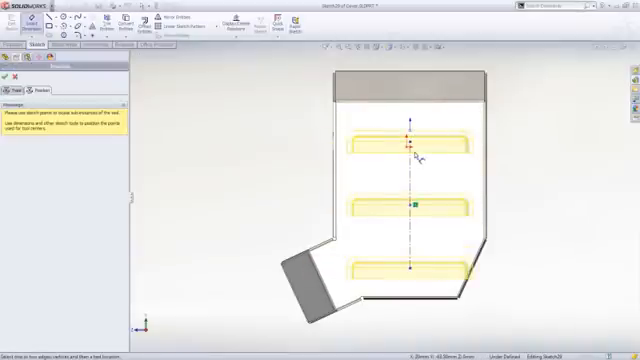
Finish the slot sketch and form the three louvers on the front face
click(412, 72)
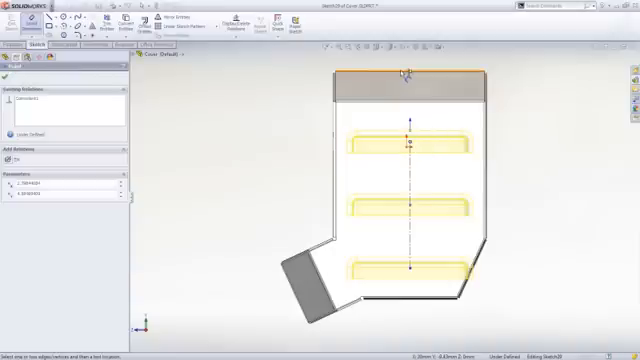
click(408, 72)
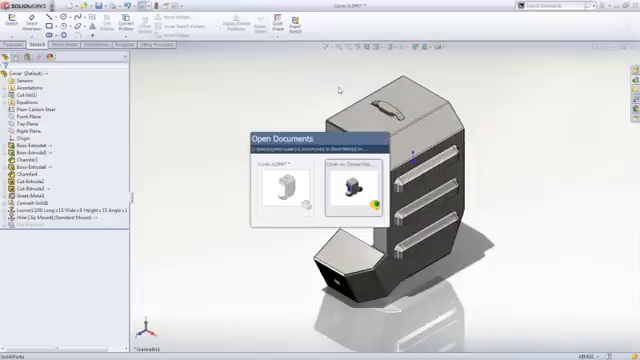
Switch to the sheet metal enclosure document via Open Documents
click(356, 184)
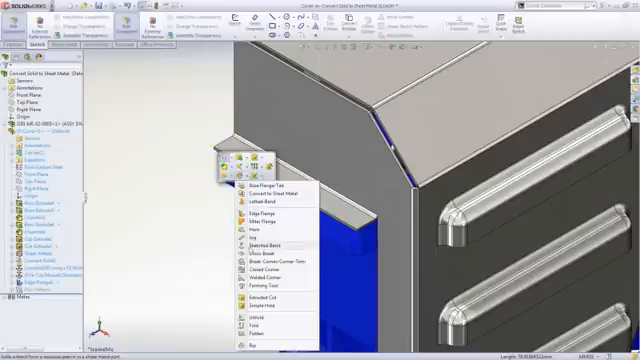
click(252, 258)
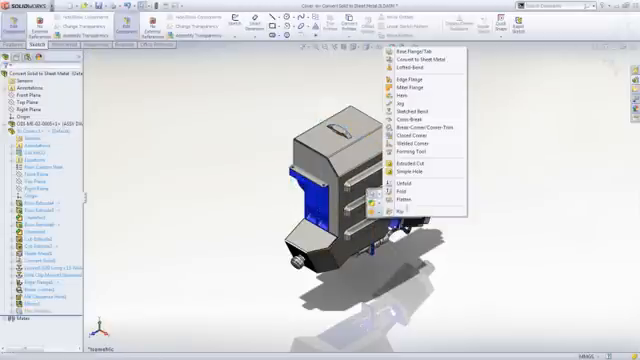
Flatten the louvered enclosure into its flat pattern
click(400, 212)
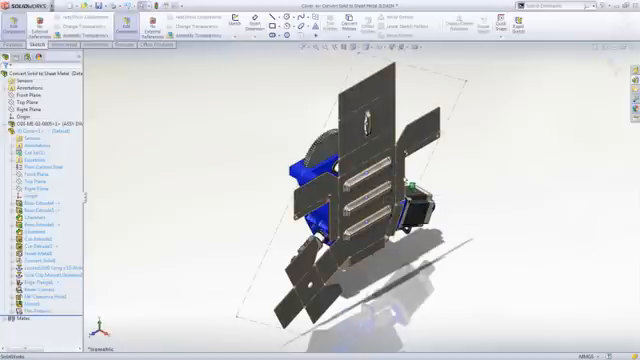